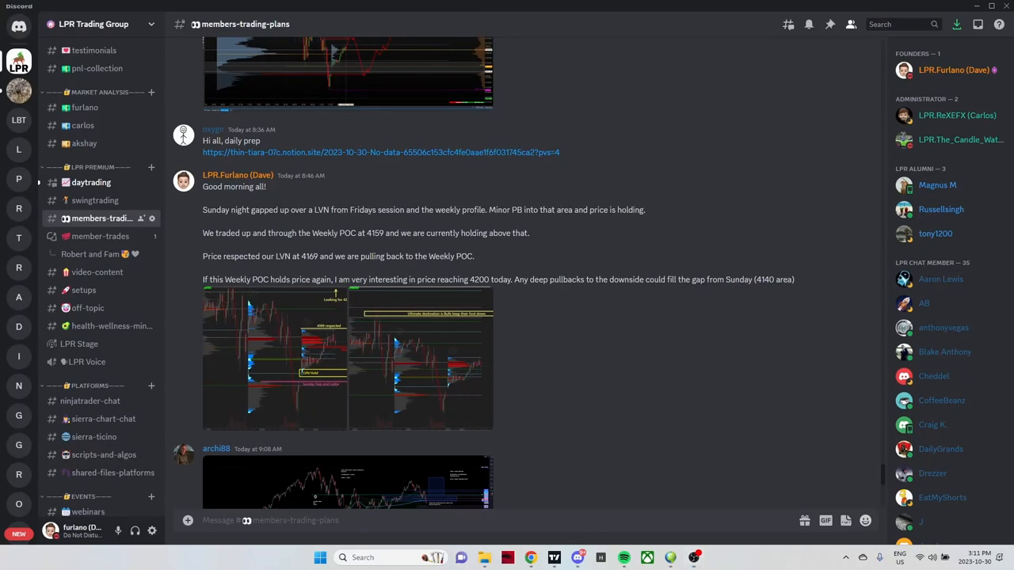
{"action": "mouse_move", "coordinate": [535, 297]}
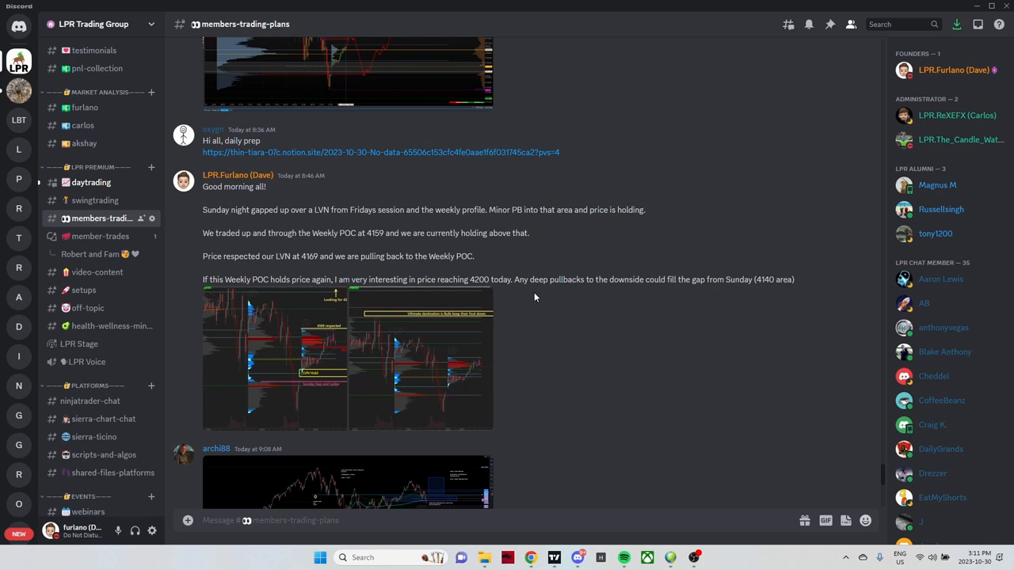
{"action": "mouse_move", "coordinate": [539, 298]}
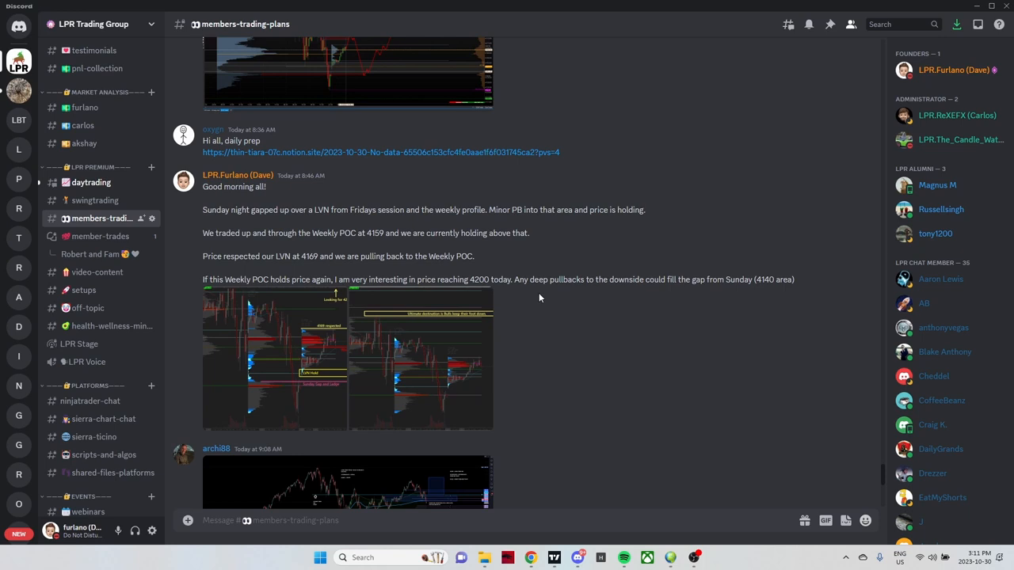
{"action": "mouse_move", "coordinate": [795, 454]}
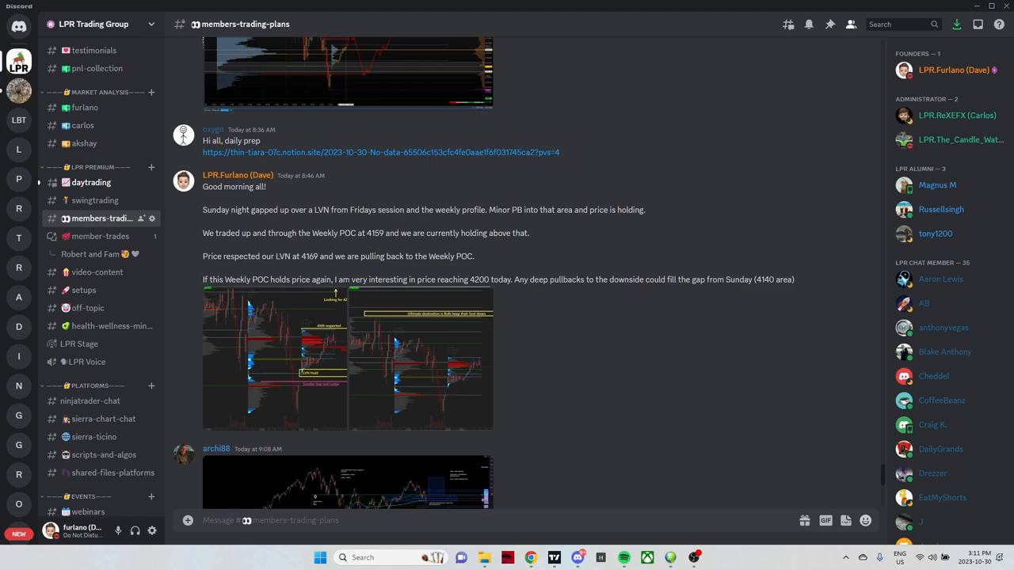
{"action": "mouse_move", "coordinate": [608, 491]}
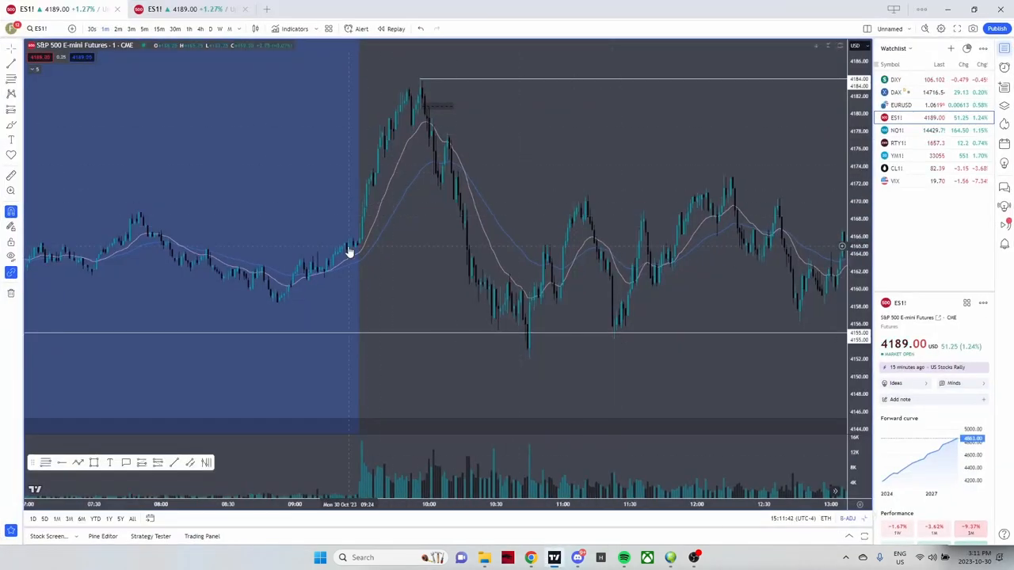
{"action": "mouse_move", "coordinate": [529, 390]}
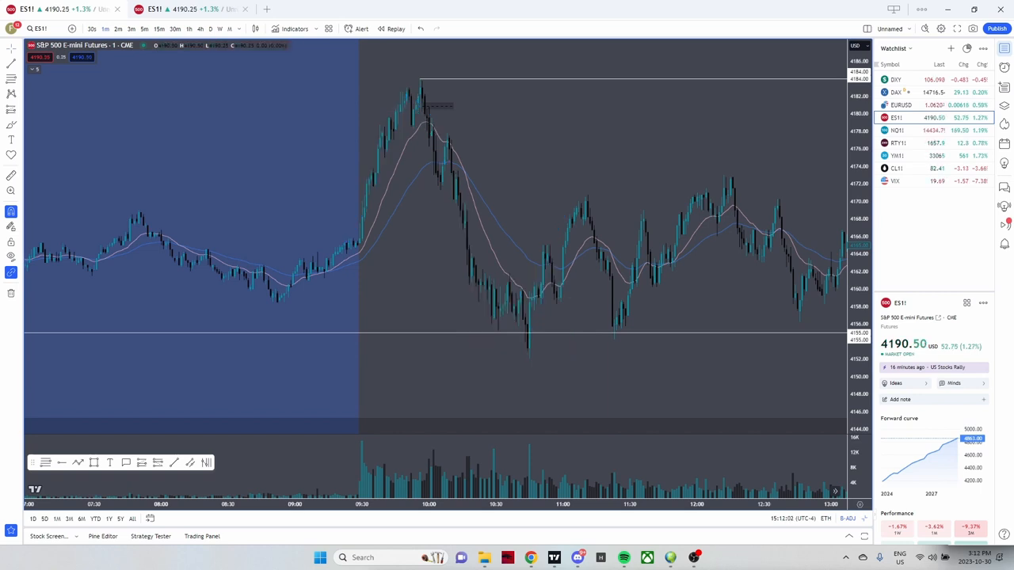
{"action": "mouse_move", "coordinate": [361, 216]}
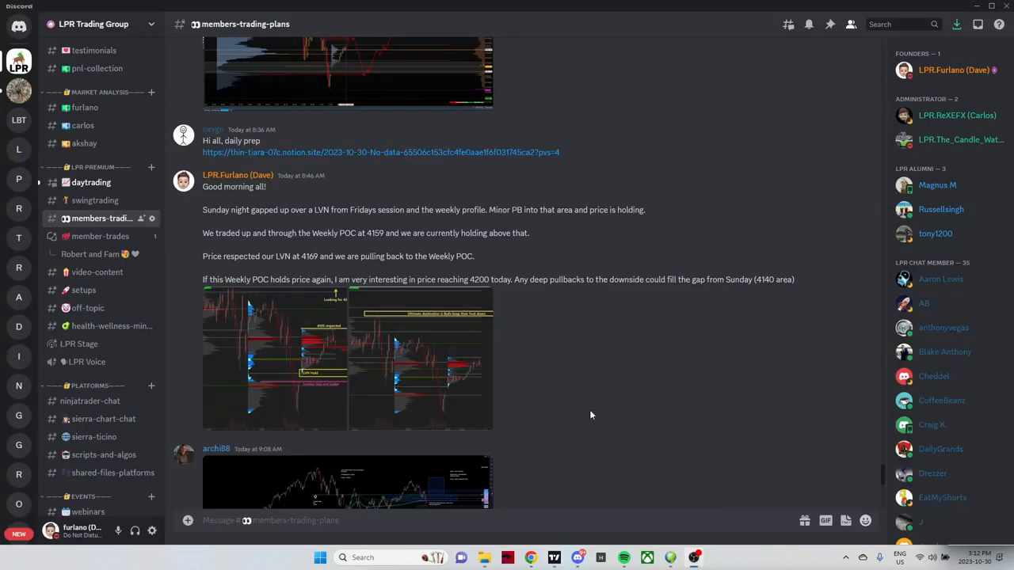
{"action": "mouse_move", "coordinate": [381, 396]}
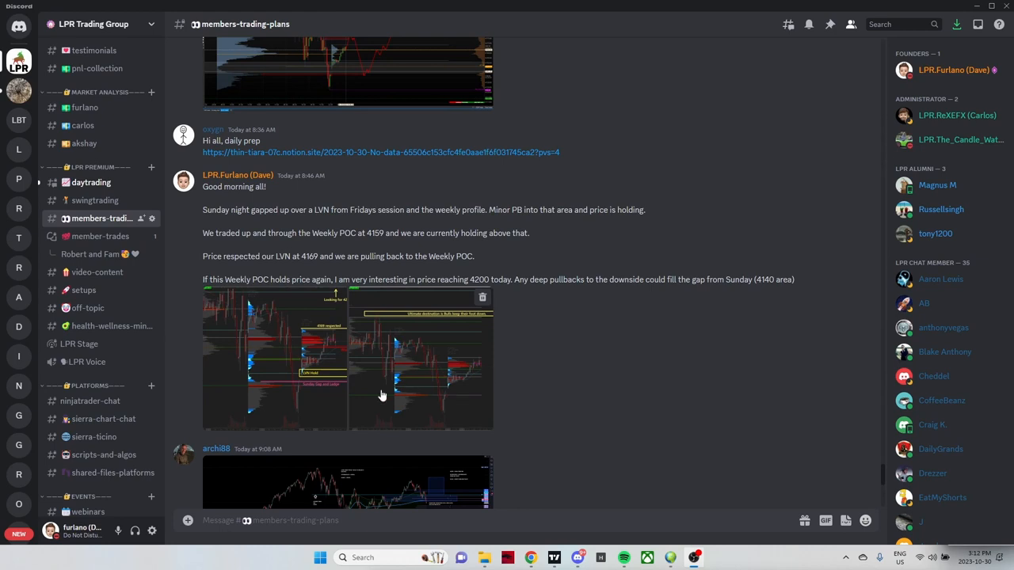
{"action": "mouse_move", "coordinate": [634, 514]}
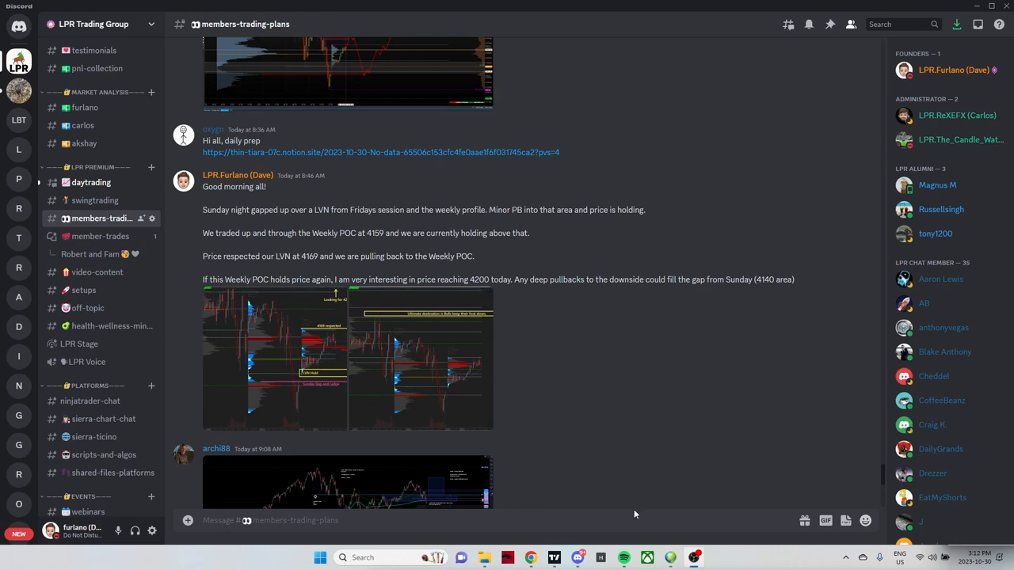
{"action": "mouse_move", "coordinate": [214, 455]}
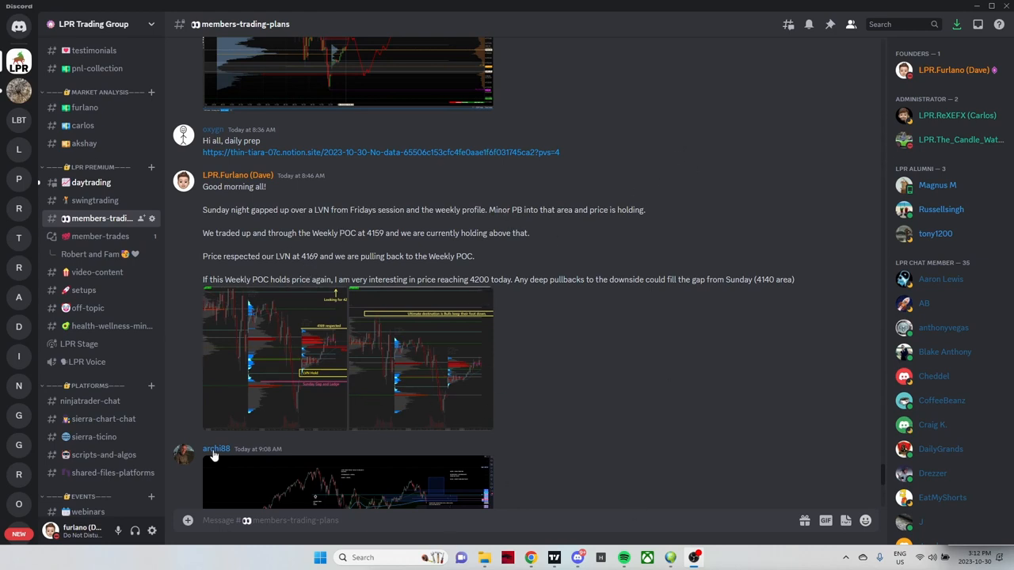
{"action": "mouse_move", "coordinate": [269, 184]}
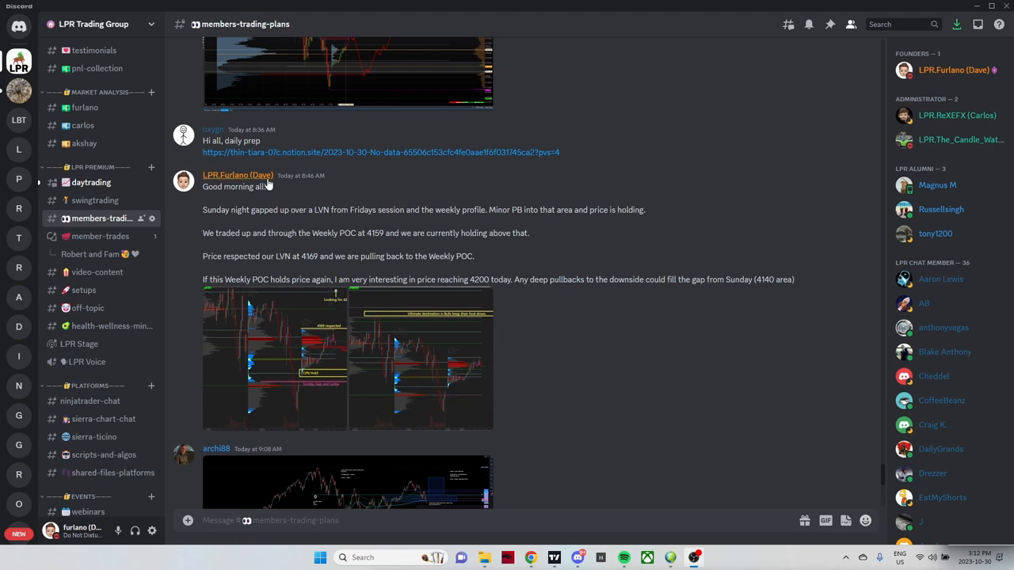
{"action": "mouse_move", "coordinate": [373, 226]}
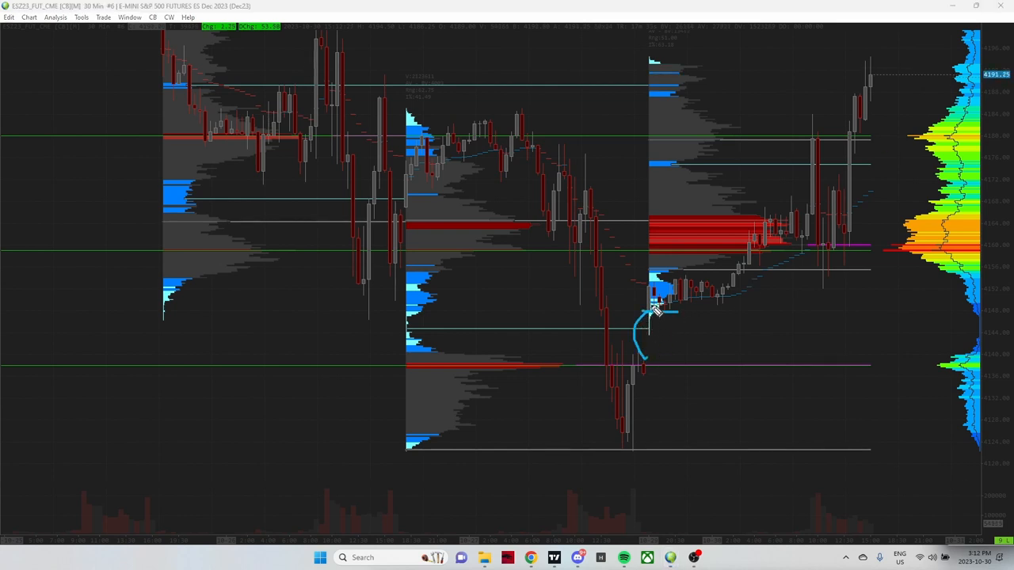
Step: Draw a blue freehand path hooking off the low, rising and chopping inside the red zone
{"action": "left_click_drag", "start_coordinate": [649, 325], "coordinate": [737, 273]}
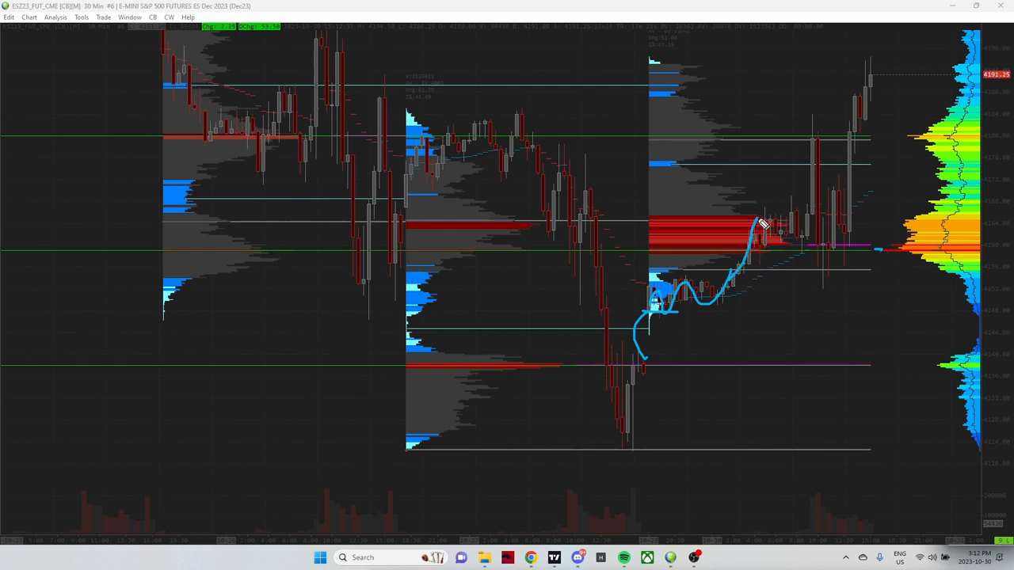
{"action": "left_click_drag", "start_coordinate": [756, 226], "coordinate": [784, 246]}
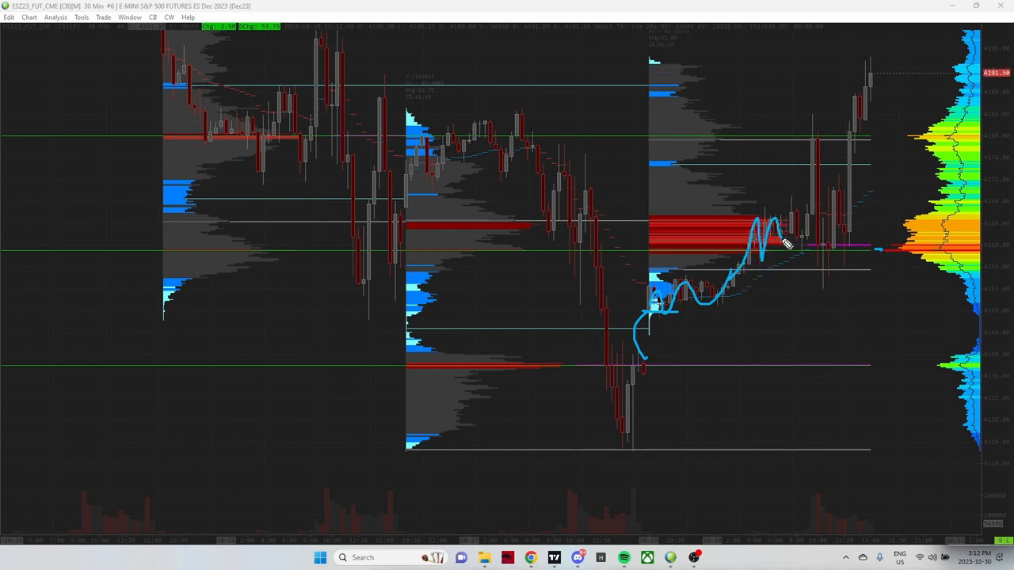
{"action": "left_click_drag", "start_coordinate": [780, 241], "coordinate": [807, 237]}
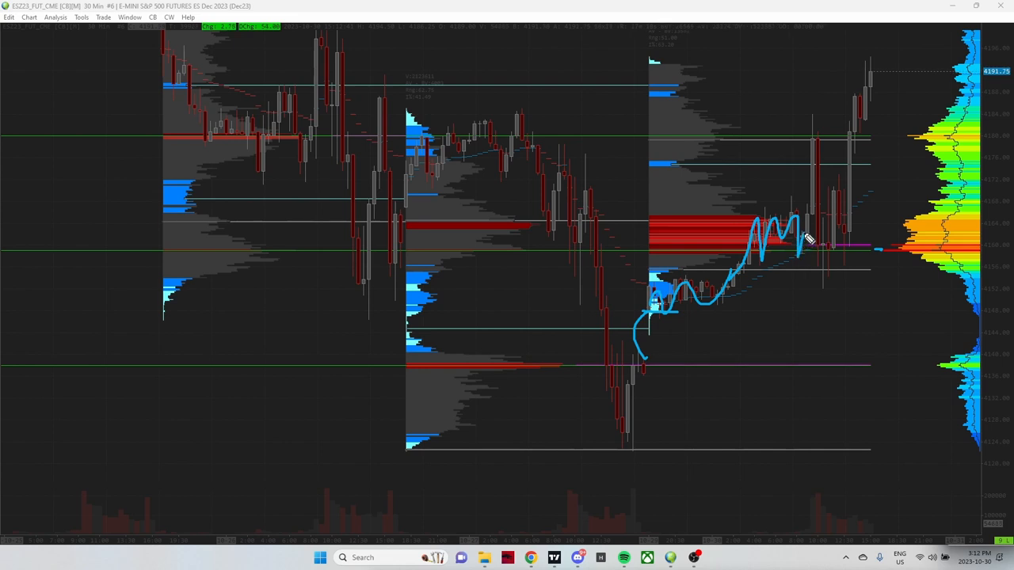
{"action": "mouse_move", "coordinate": [816, 252]}
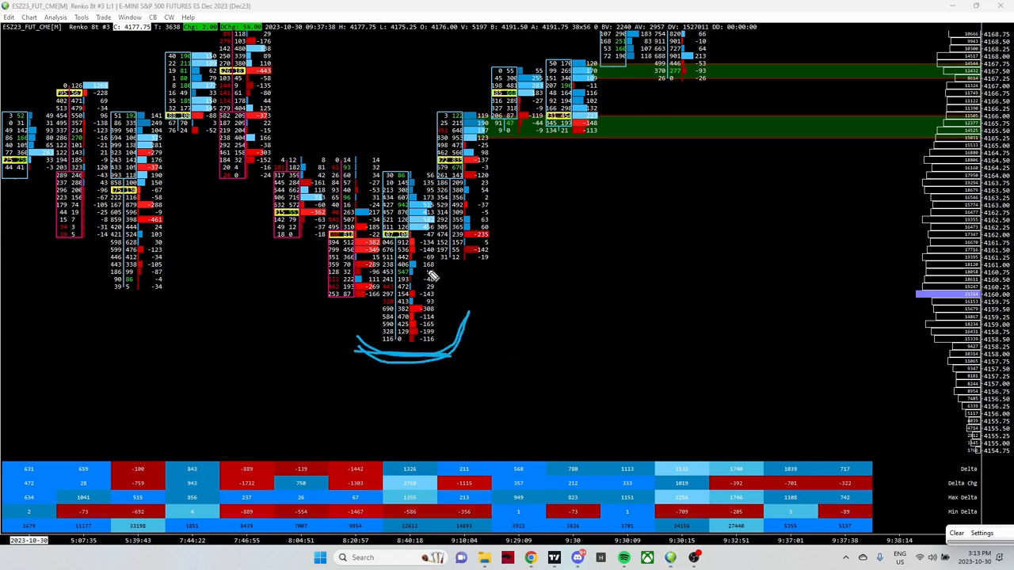
Step: Draw a blue freehand circle around the low of the footprint bars
{"action": "left_click_drag", "start_coordinate": [513, 210], "coordinate": [559, 388]}
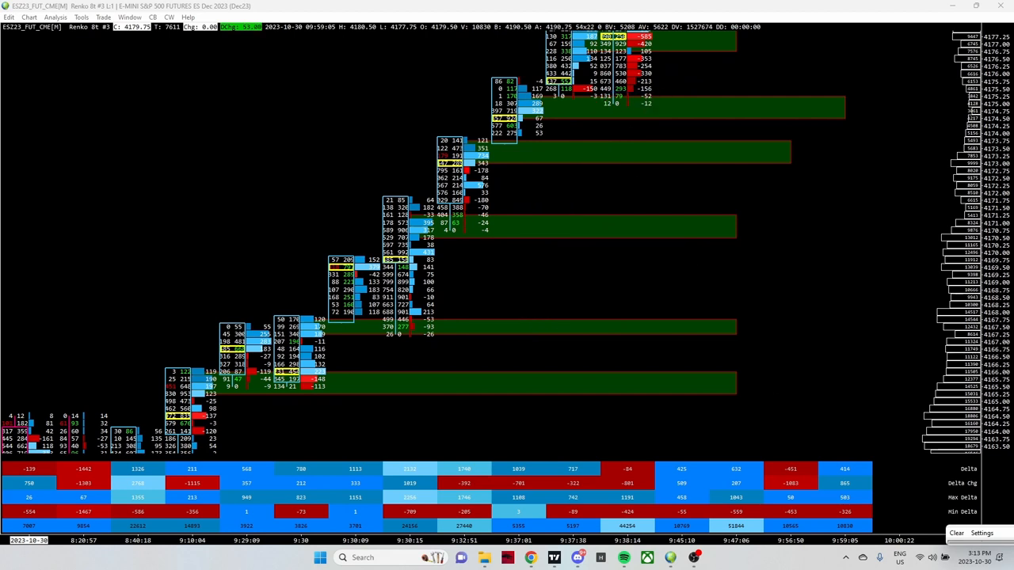
{"action": "mouse_move", "coordinate": [675, 457]}
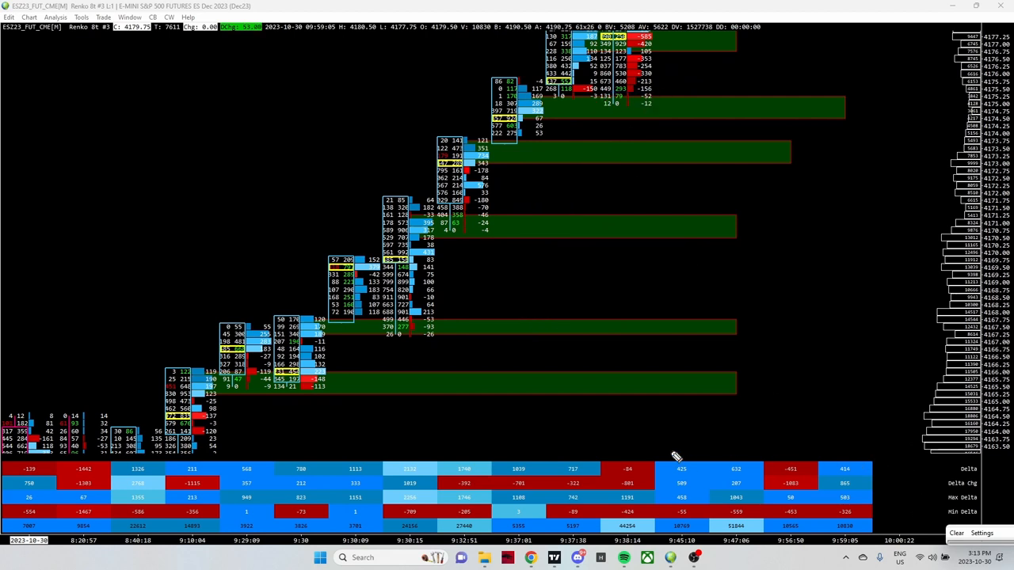
{"action": "mouse_move", "coordinate": [445, 300]}
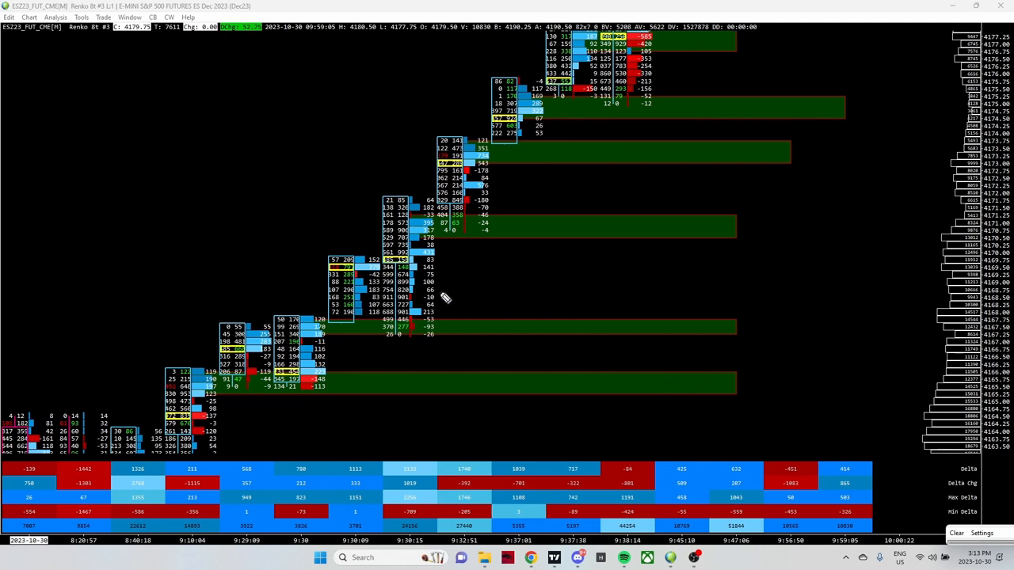
{"action": "mouse_move", "coordinate": [279, 316]}
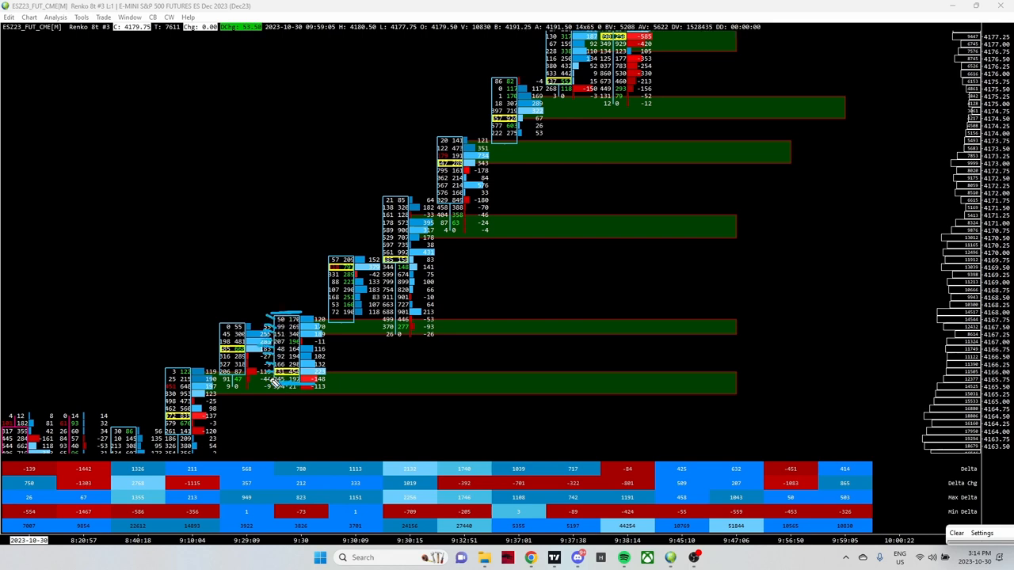
{"action": "mouse_move", "coordinate": [336, 308]}
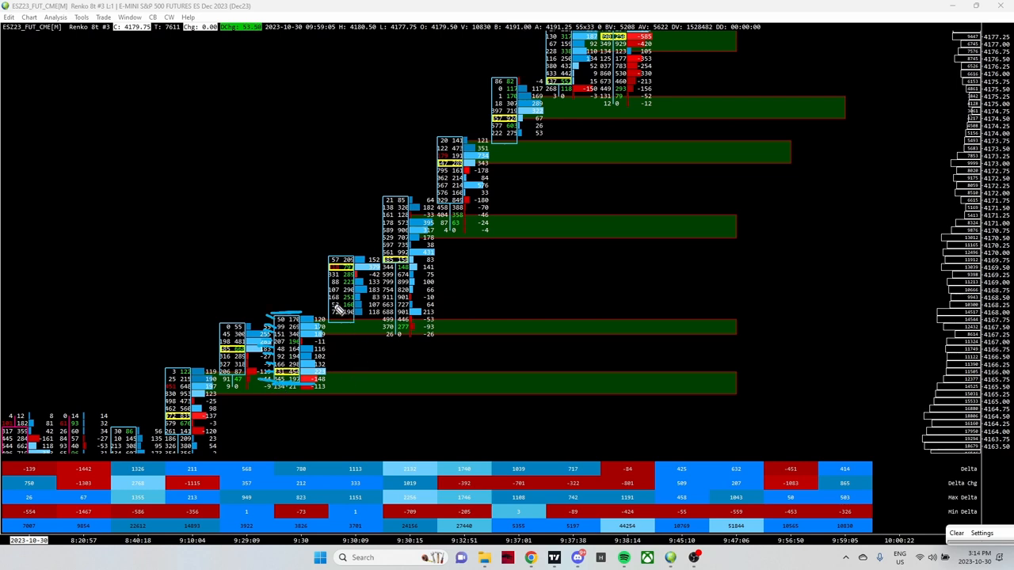
{"action": "mouse_move", "coordinate": [348, 276]}
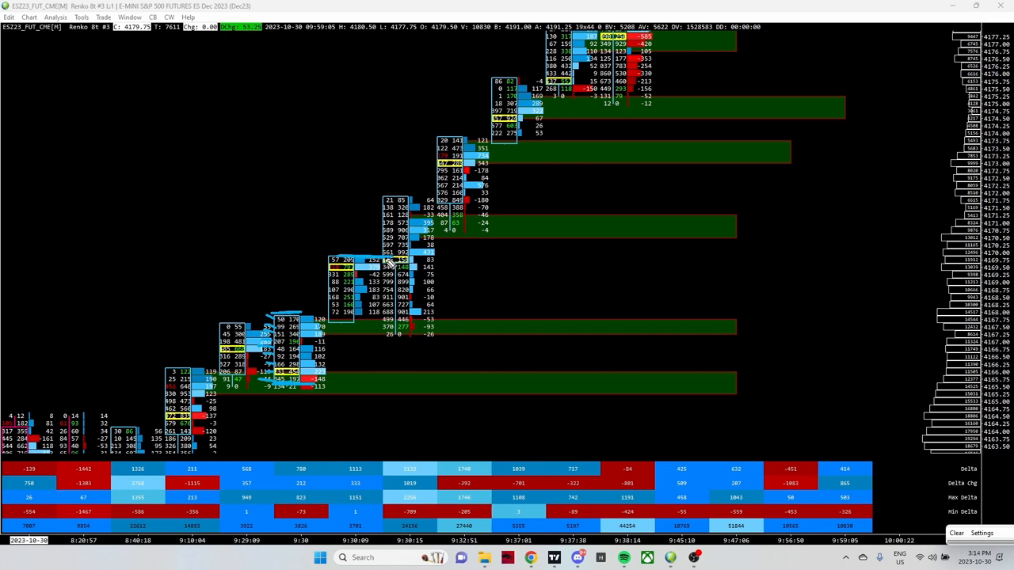
{"action": "mouse_move", "coordinate": [333, 265]}
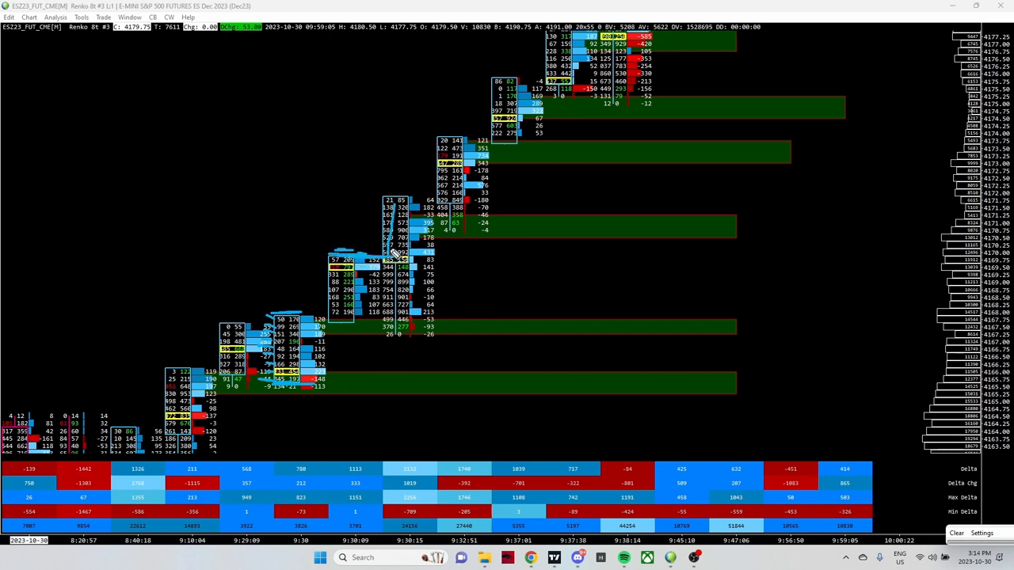
{"action": "mouse_move", "coordinate": [396, 198]}
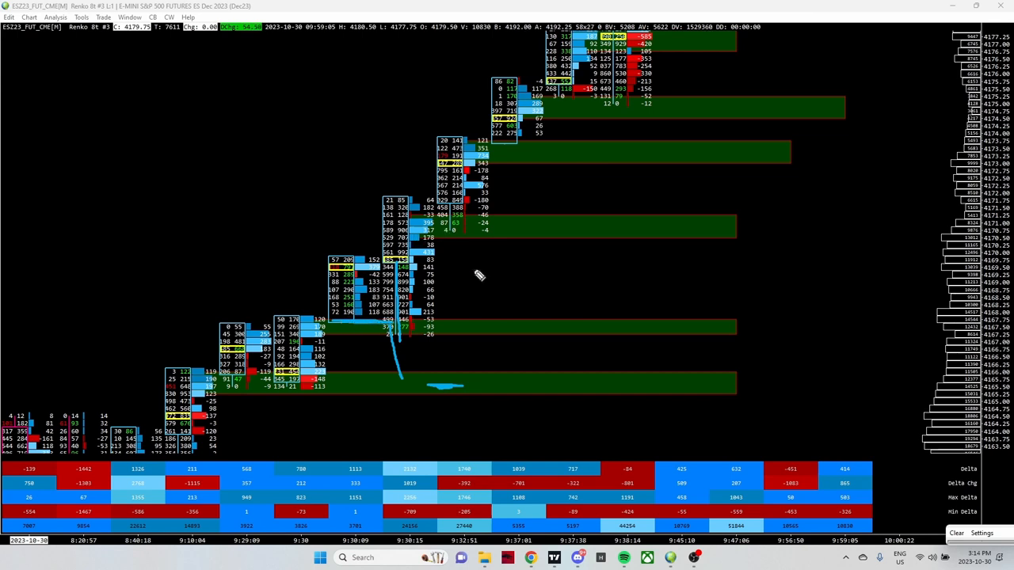
{"action": "mouse_move", "coordinate": [319, 353]}
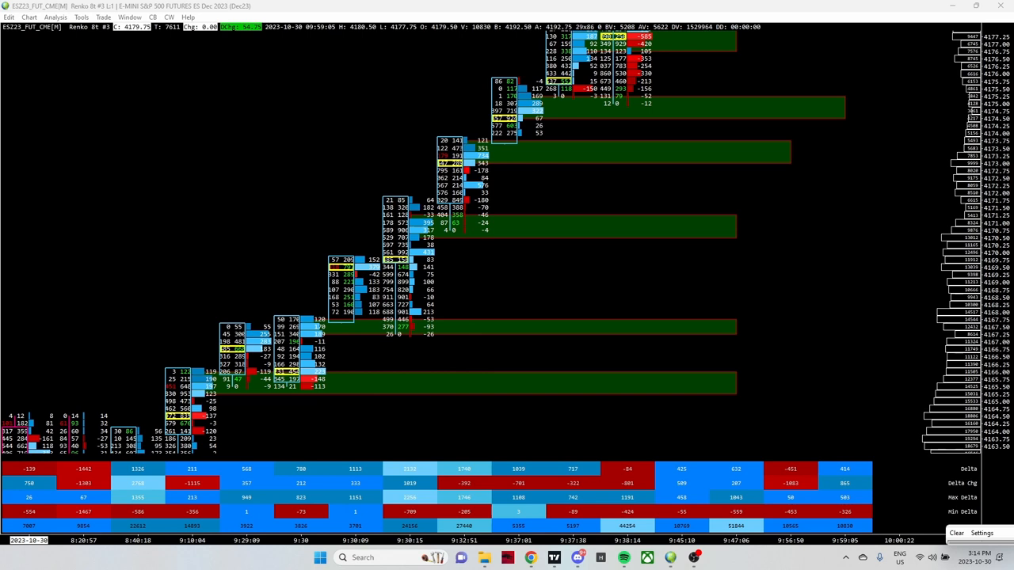
{"action": "mouse_move", "coordinate": [102, 331]}
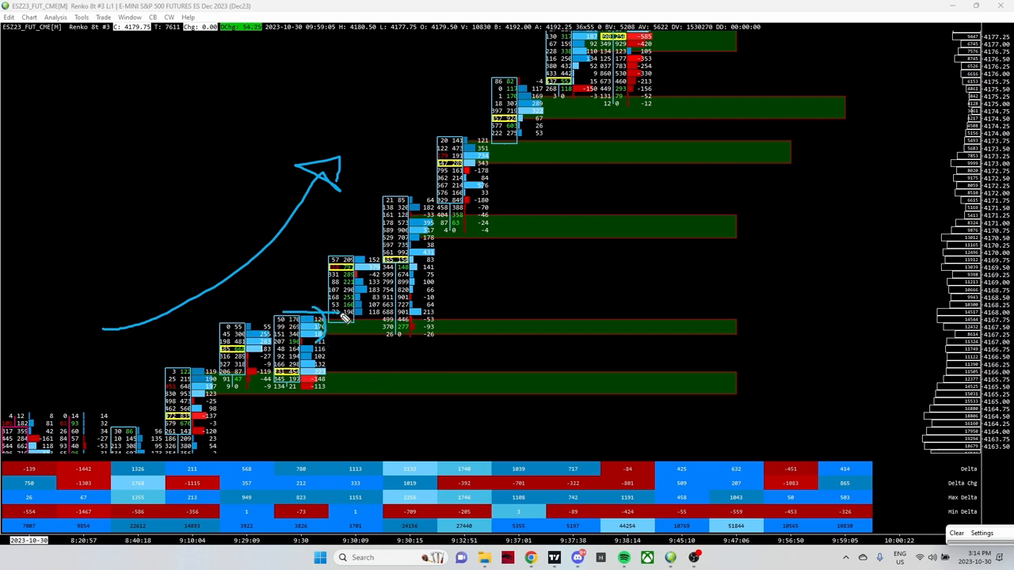
{"action": "mouse_move", "coordinate": [336, 325]}
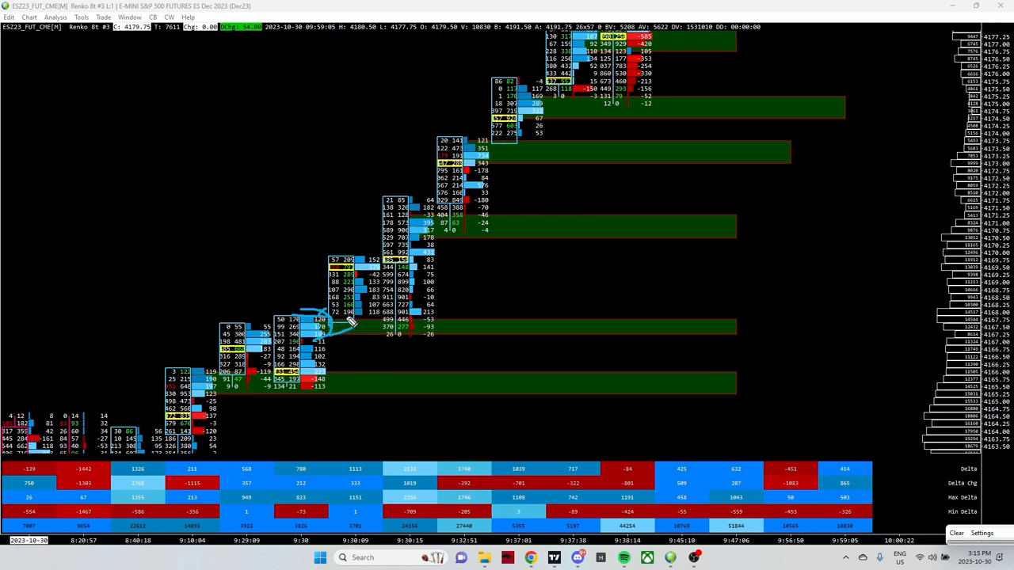
{"action": "mouse_move", "coordinate": [408, 333]}
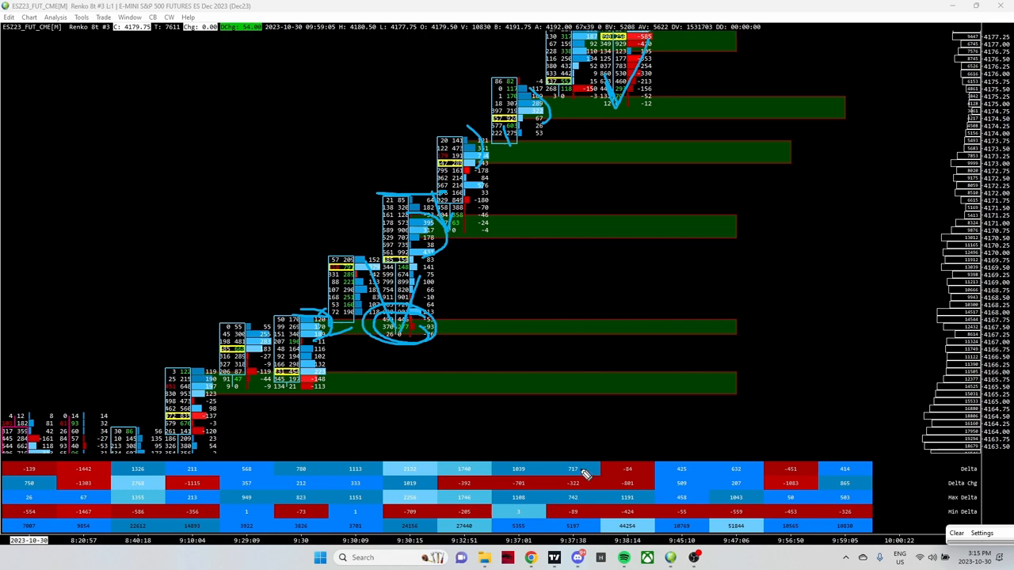
{"action": "mouse_move", "coordinate": [503, 228]}
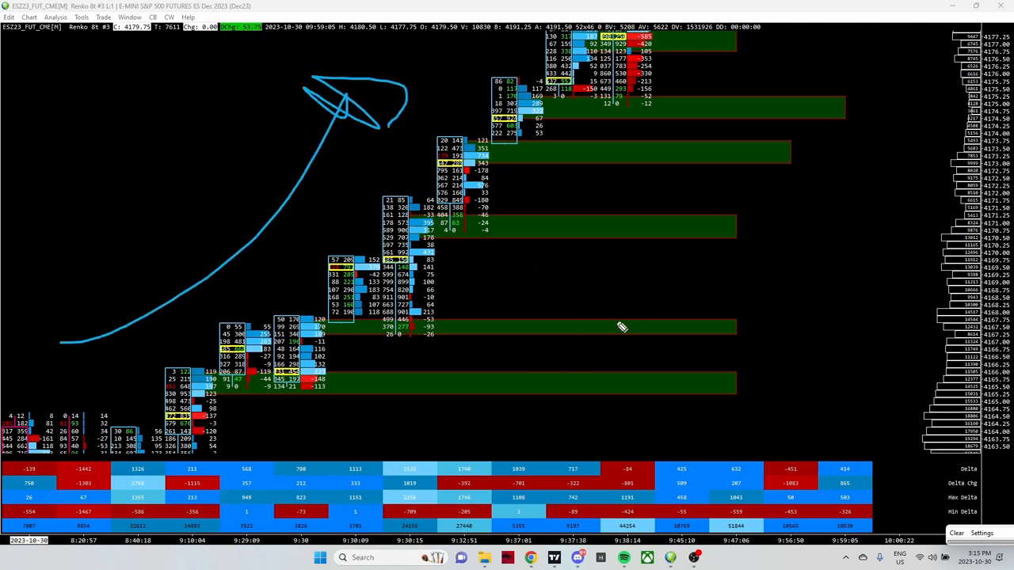
{"action": "mouse_move", "coordinate": [637, 329]}
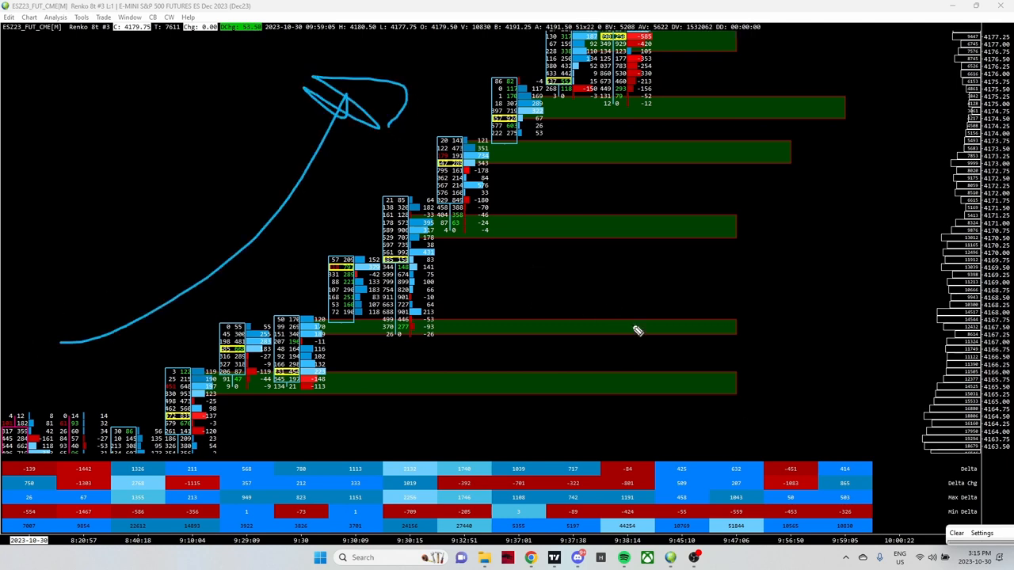
{"action": "mouse_move", "coordinate": [664, 374]}
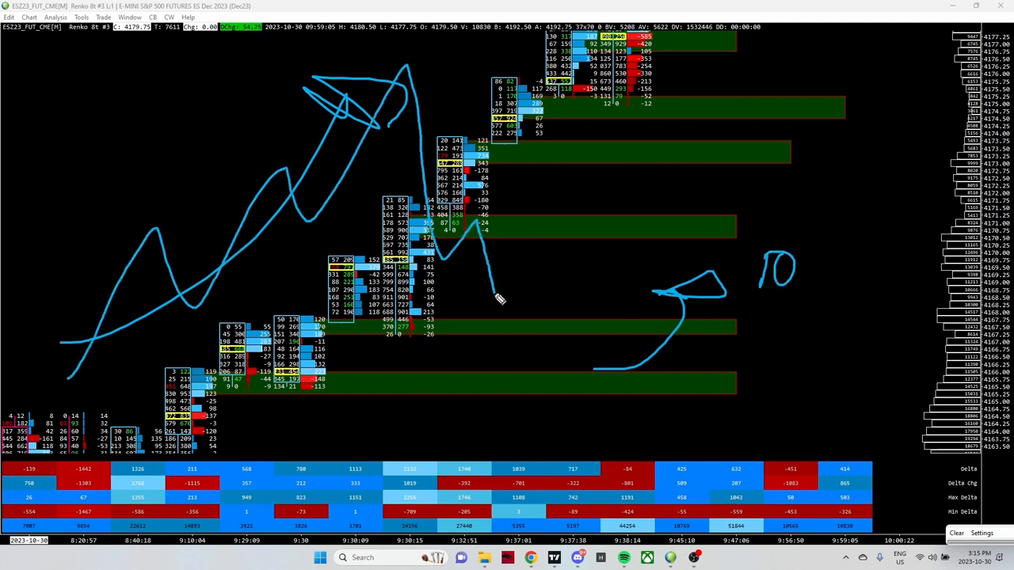
Step: Sketch a sideways path rising to the 10 mark, then a rising curve along the lower bars
{"action": "left_click_drag", "start_coordinate": [499, 309], "coordinate": [610, 297]}
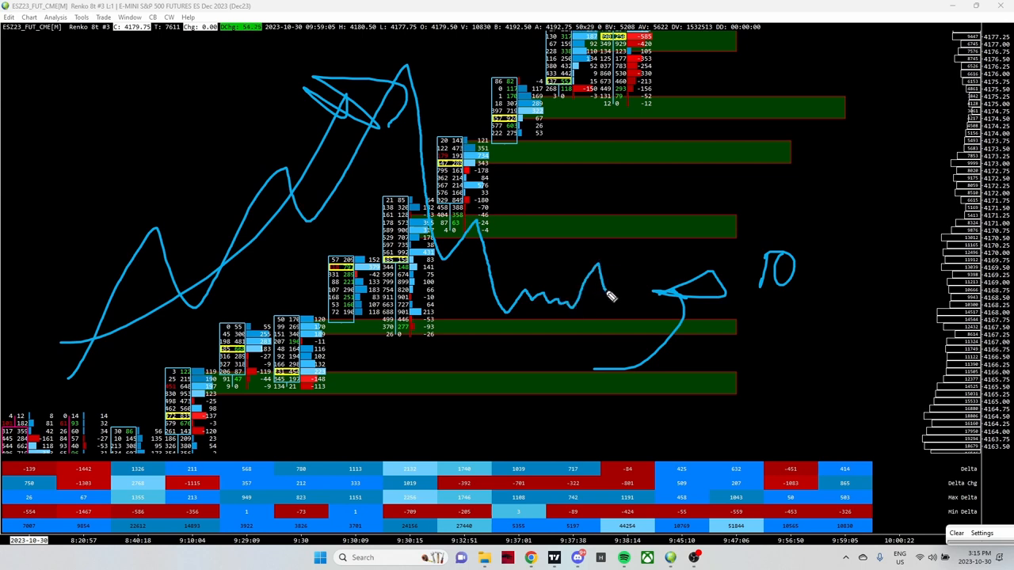
{"action": "left_click_drag", "start_coordinate": [610, 297], "coordinate": [669, 154]}
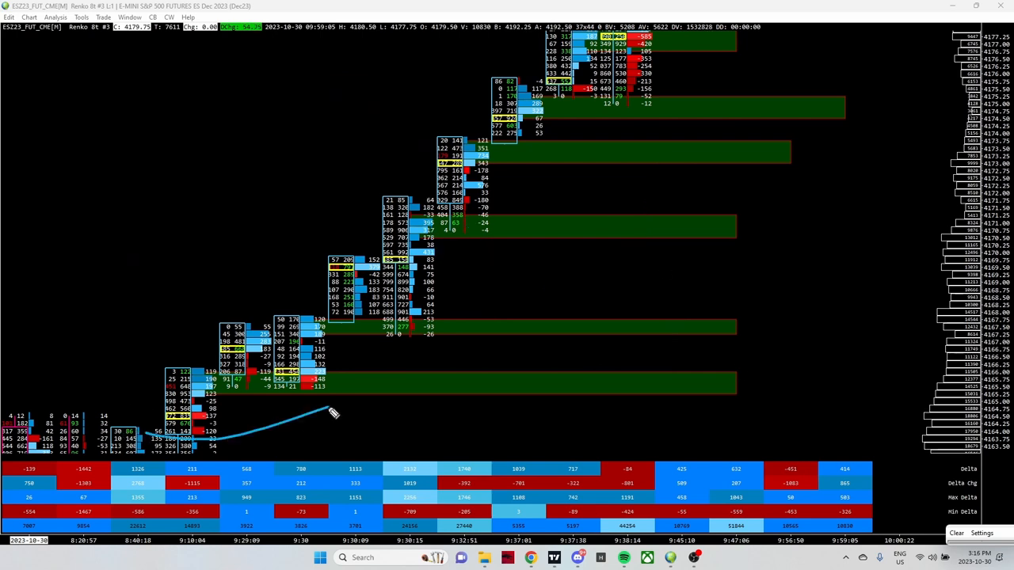
{"action": "left_click_drag", "start_coordinate": [333, 412], "coordinate": [530, 196]}
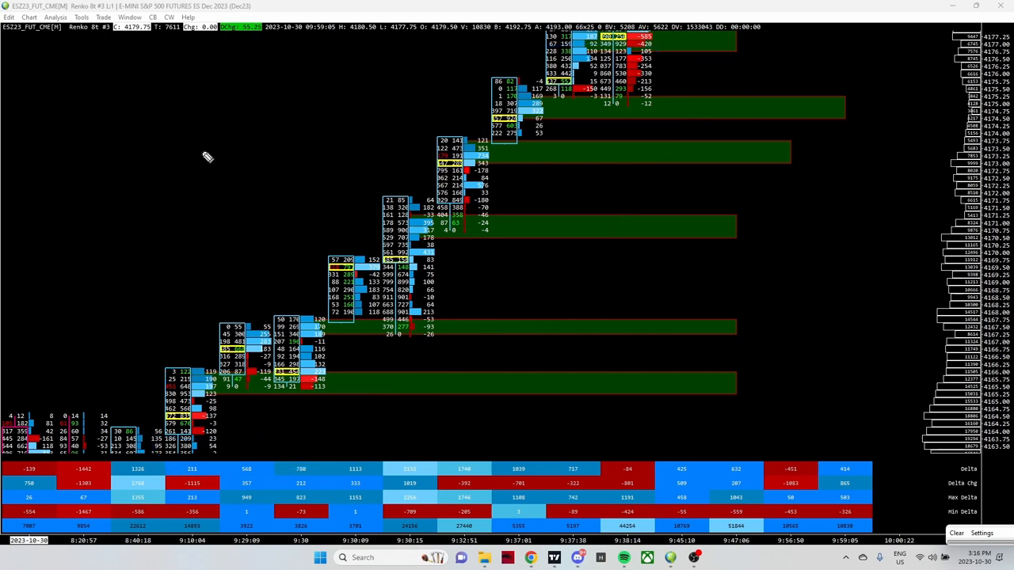
{"action": "mouse_move", "coordinate": [548, 188]}
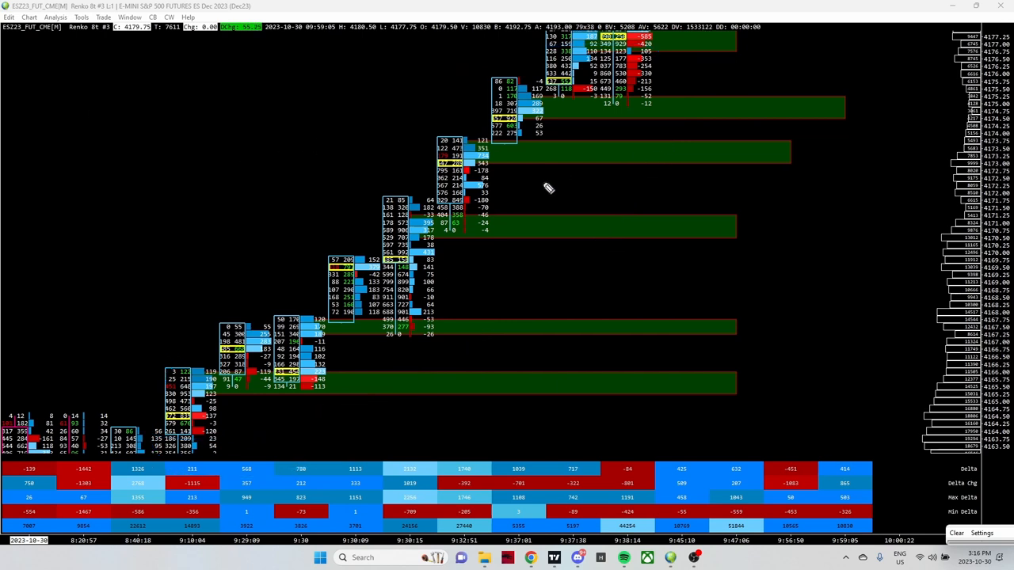
{"action": "mouse_move", "coordinate": [413, 144]}
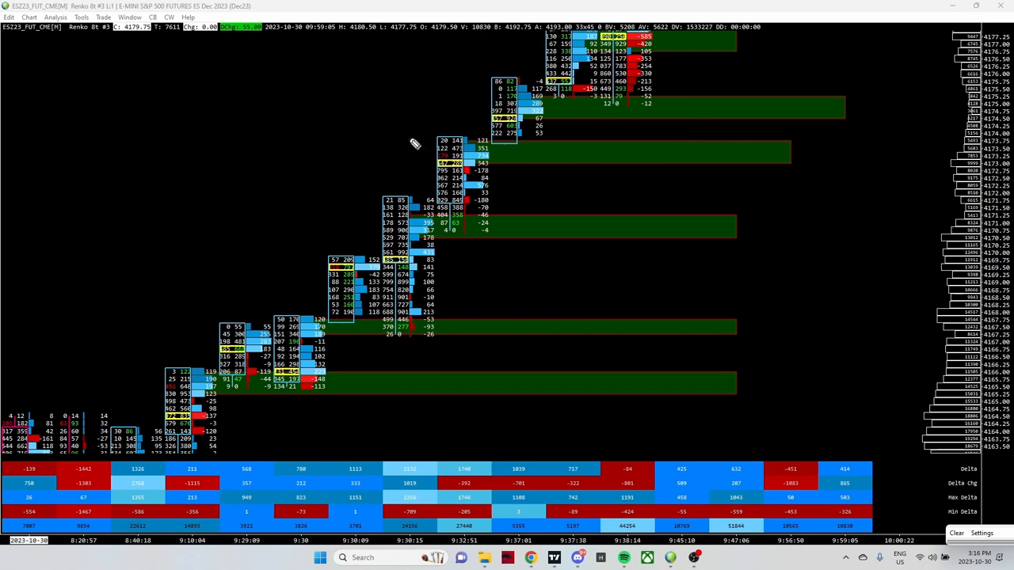
{"action": "mouse_move", "coordinate": [127, 207]}
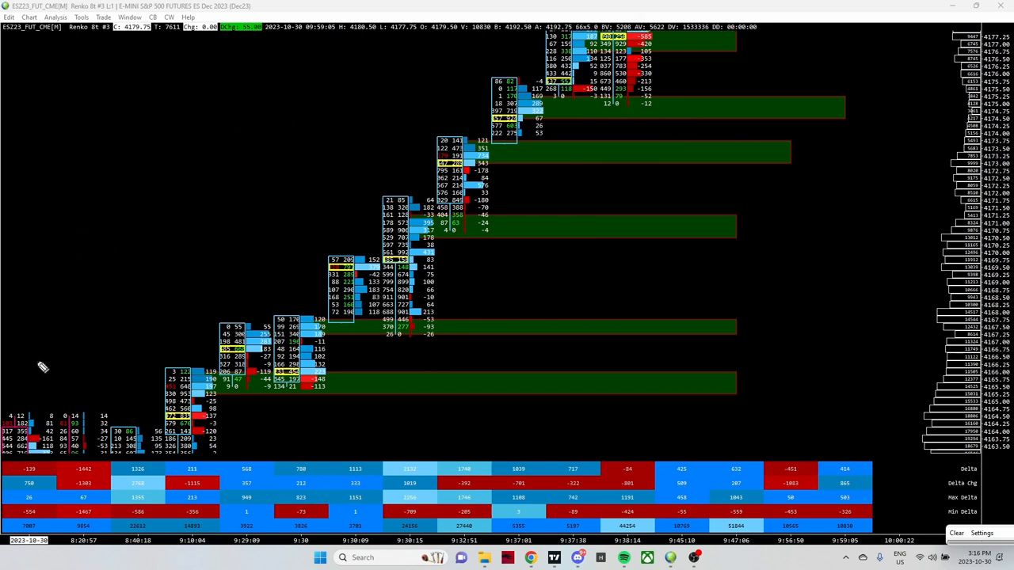
{"action": "left_click_drag", "start_coordinate": [38, 366], "coordinate": [192, 214]}
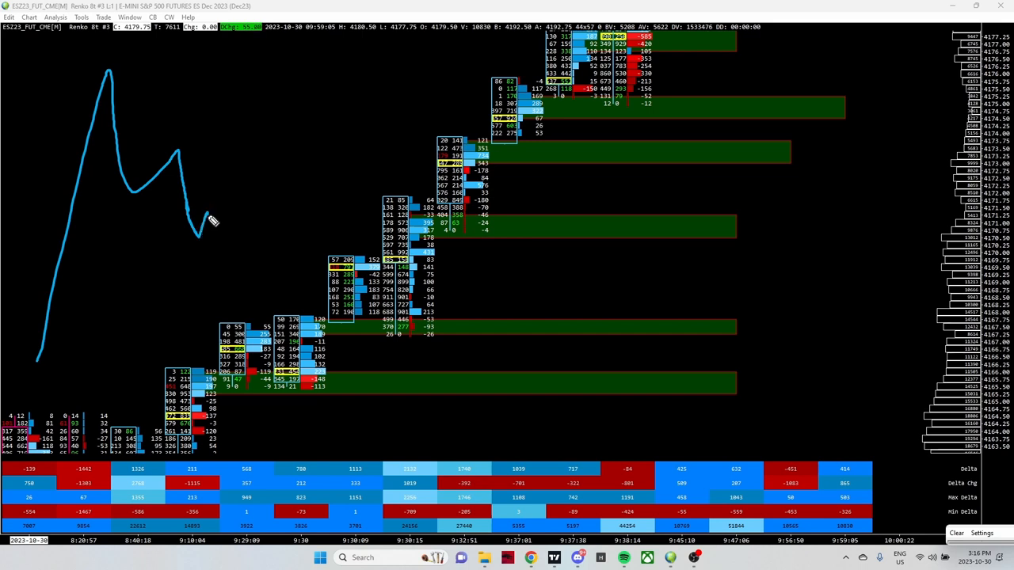
{"action": "left_click_drag", "start_coordinate": [214, 220], "coordinate": [241, 293]}
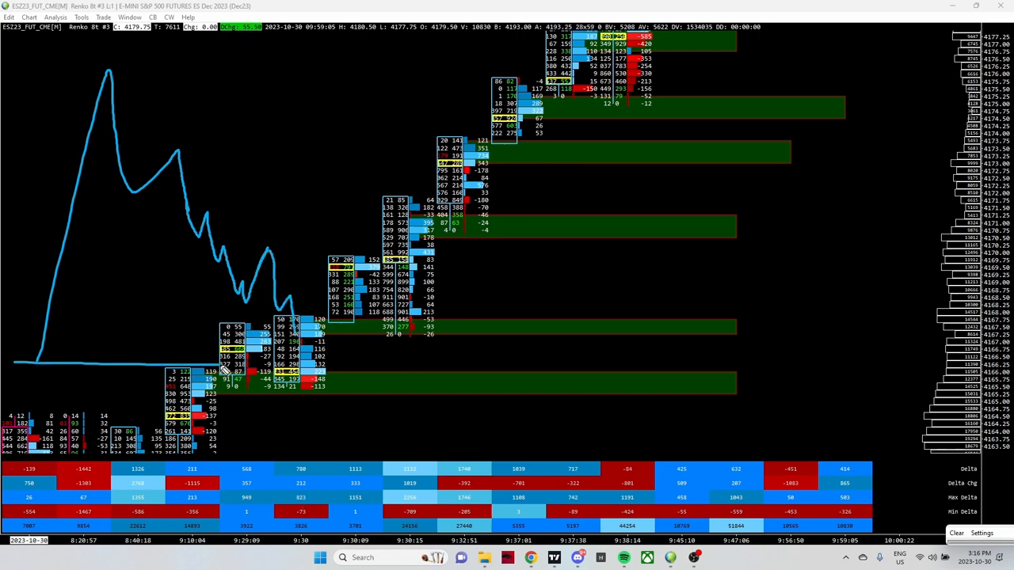
{"action": "mouse_move", "coordinate": [317, 344]}
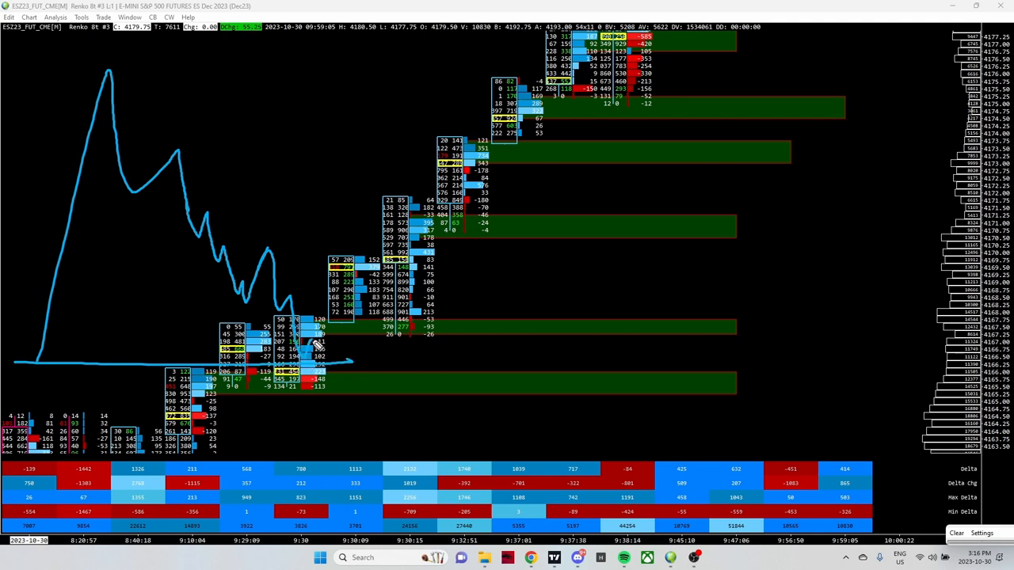
{"action": "mouse_move", "coordinate": [344, 357]}
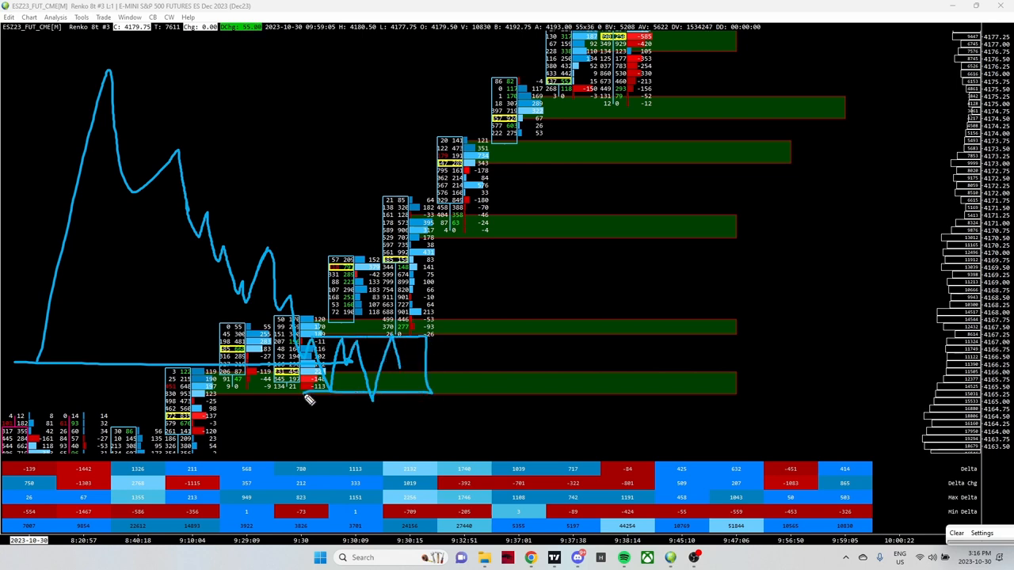
{"action": "mouse_move", "coordinate": [436, 329]}
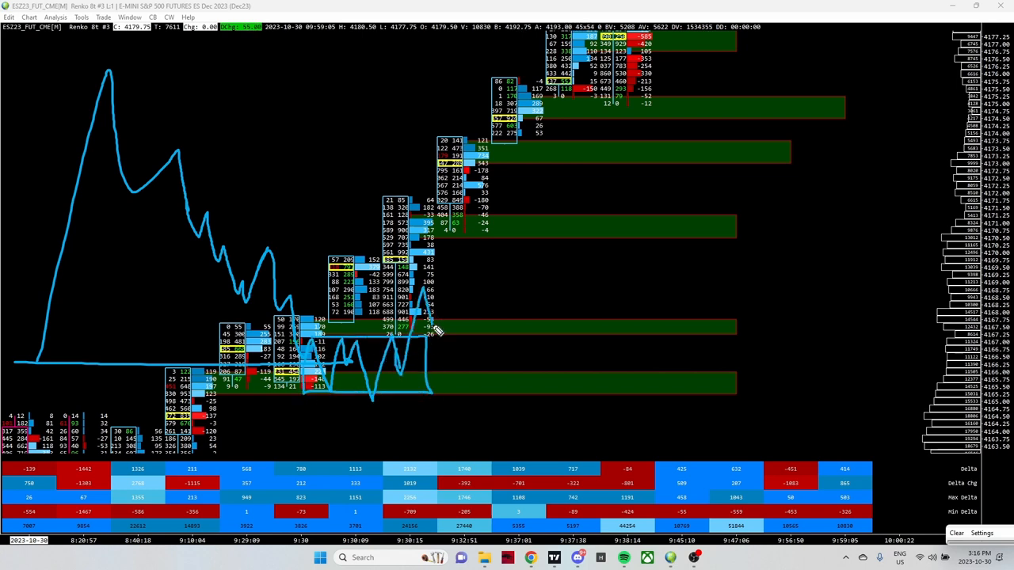
{"action": "mouse_move", "coordinate": [467, 226]}
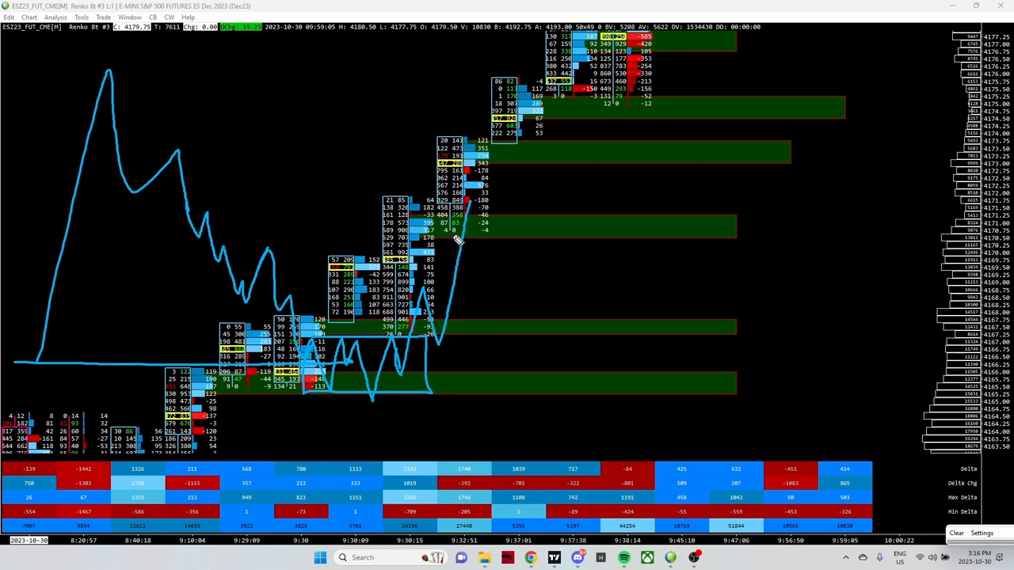
{"action": "mouse_move", "coordinate": [285, 137]}
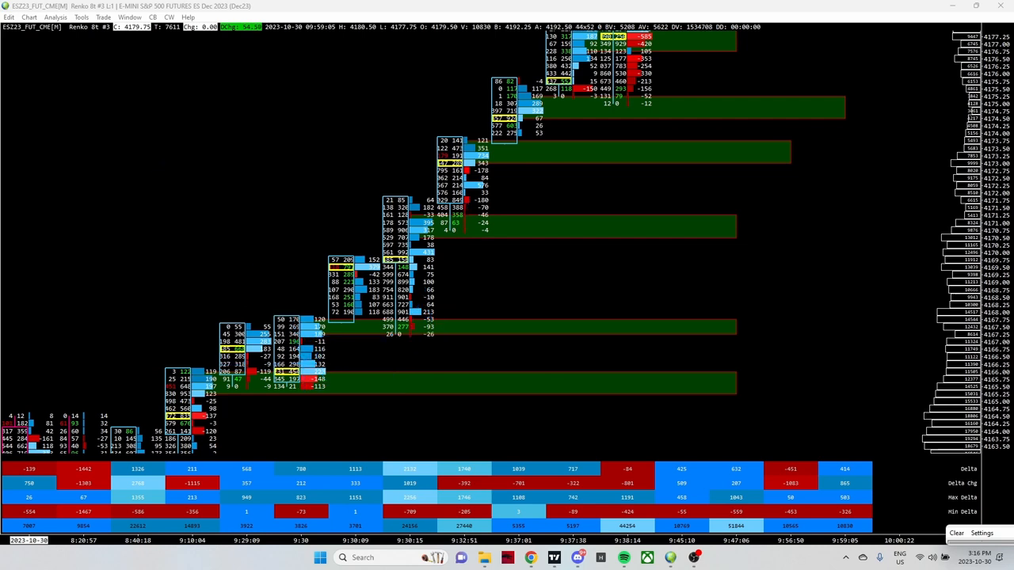
{"action": "mouse_move", "coordinate": [192, 62]}
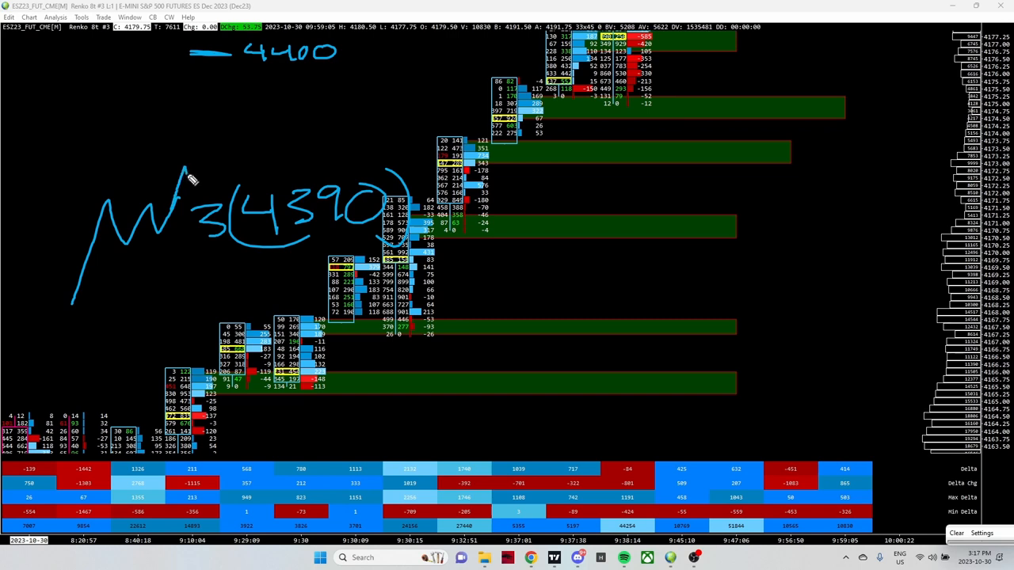
Step: Draw a freehand spike up to the 4400 level and a long downward stroke
{"action": "left_click_drag", "start_coordinate": [186, 186], "coordinate": [234, 143]}
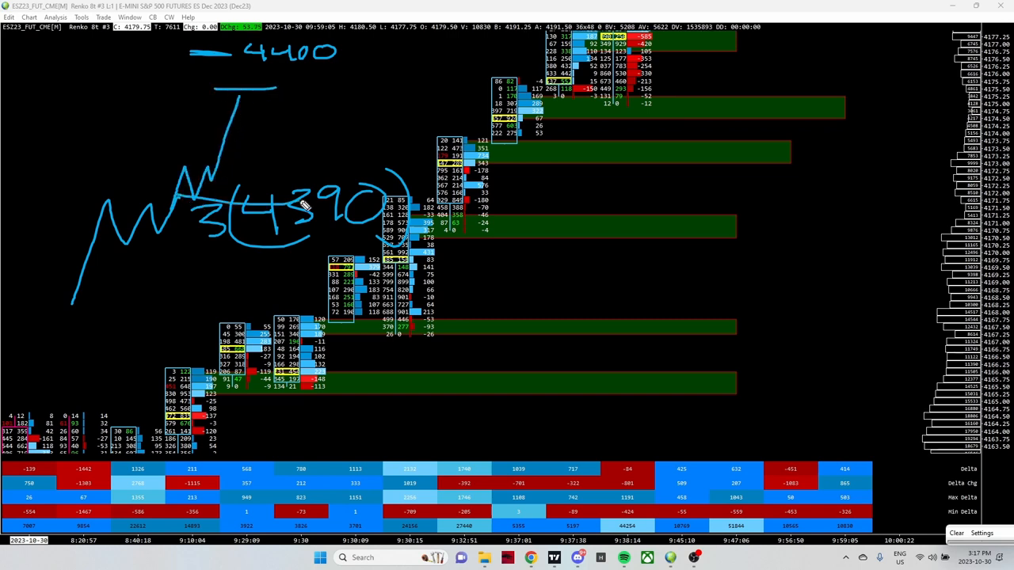
{"action": "left_click_drag", "start_coordinate": [127, 218], "coordinate": [14, 384]}
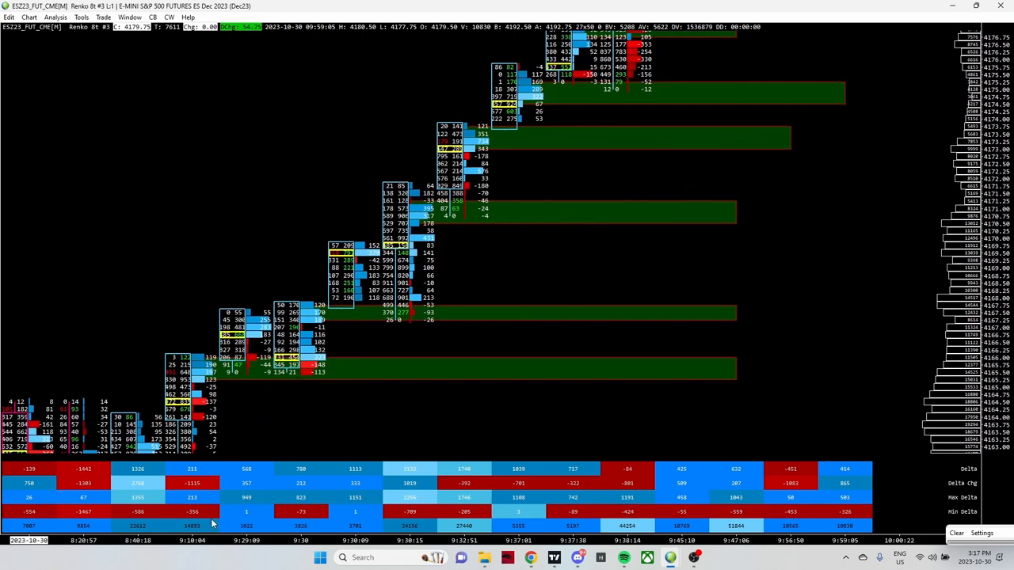
{"action": "mouse_move", "coordinate": [891, 316]}
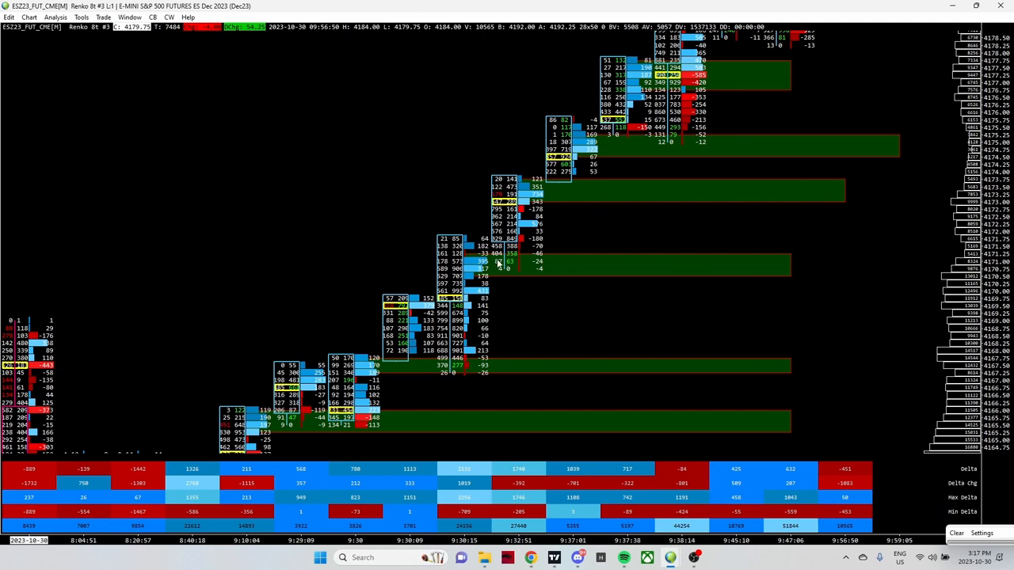
{"action": "mouse_move", "coordinate": [554, 196]}
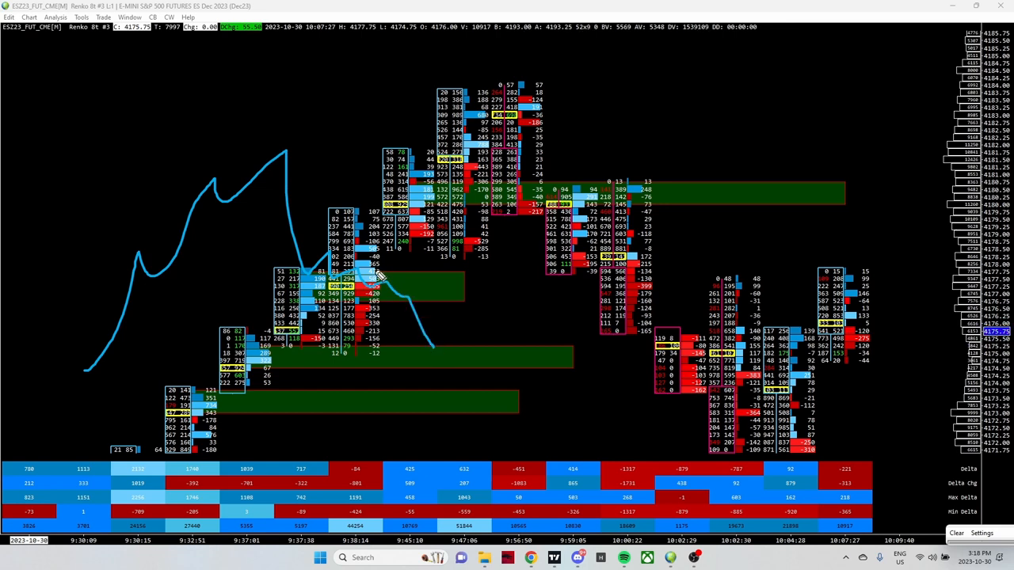
{"action": "mouse_move", "coordinate": [445, 294]}
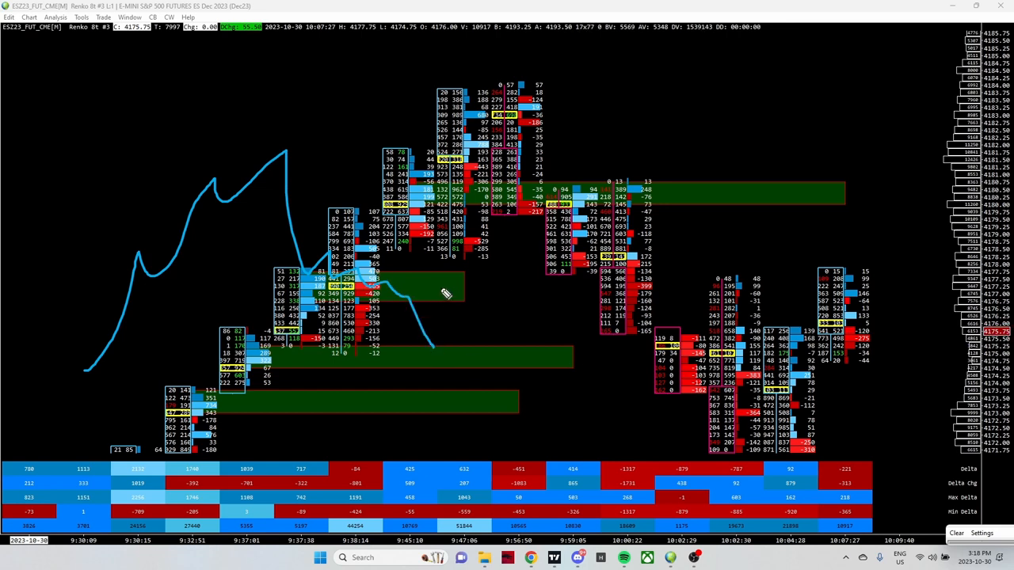